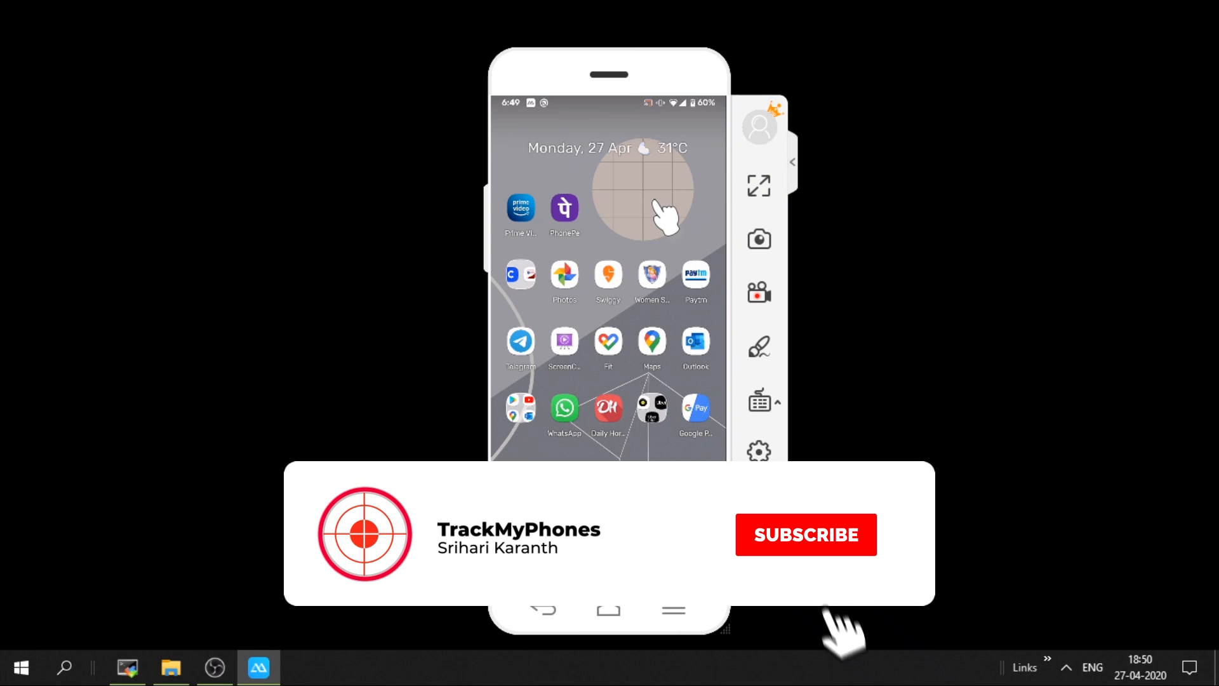
Step: Open a WhatsApp chat with your own number from a wa.me link in the phone's Chrome
{"action": "left_click", "coordinate": [804, 534]}
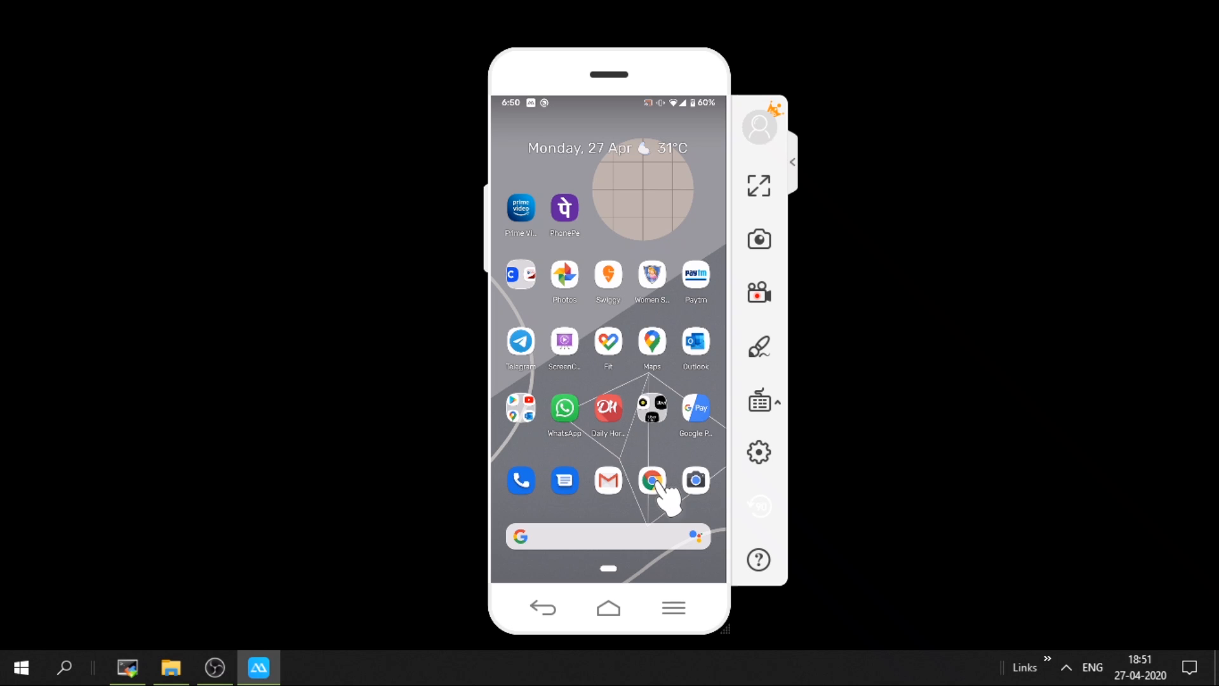
{"action": "left_click", "coordinate": [651, 480]}
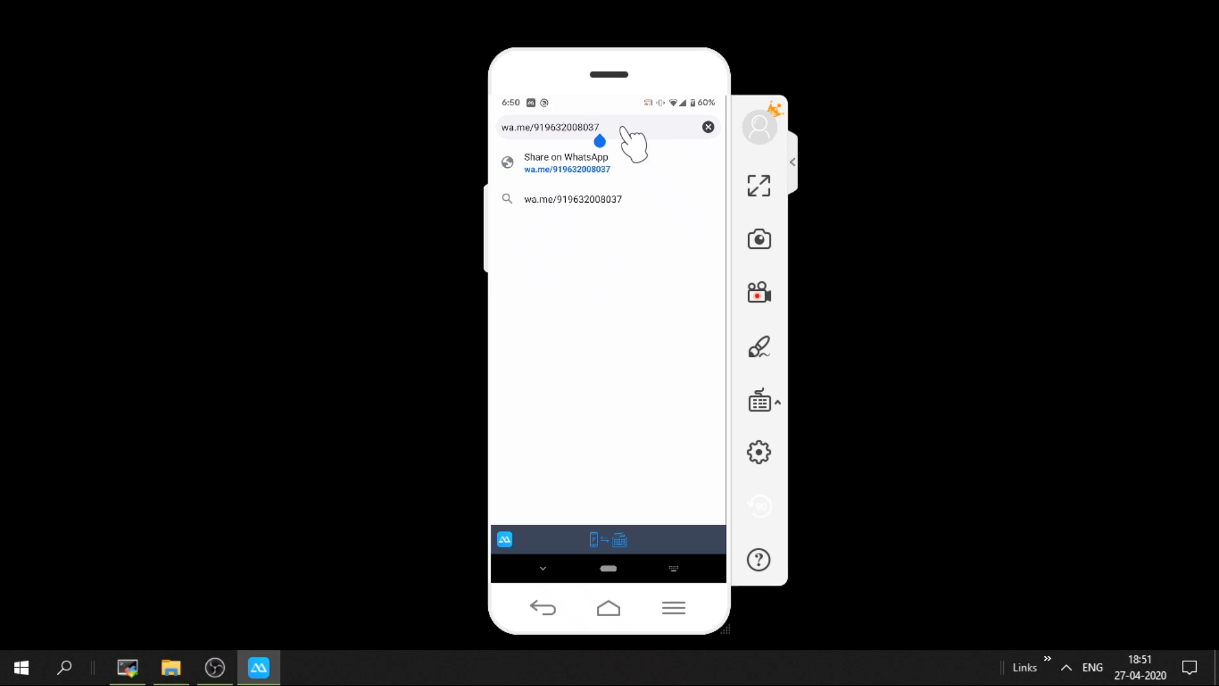
{"action": "left_click", "coordinate": [599, 127]}
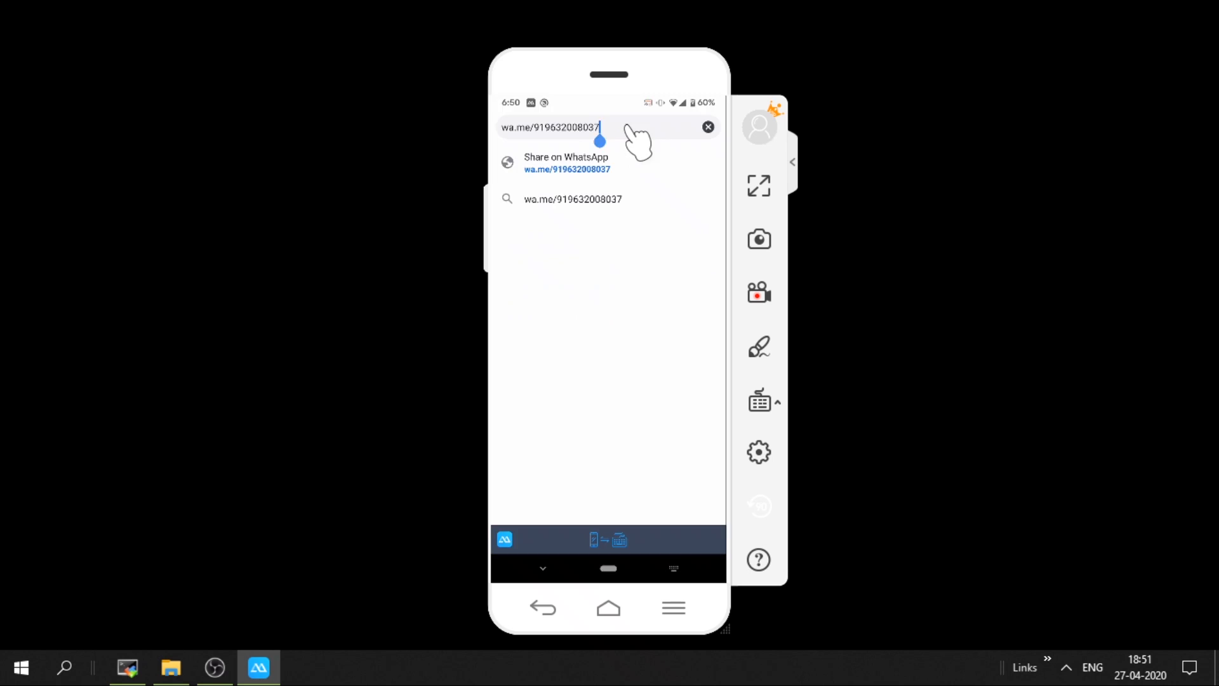
{"action": "left_click", "coordinate": [565, 162]}
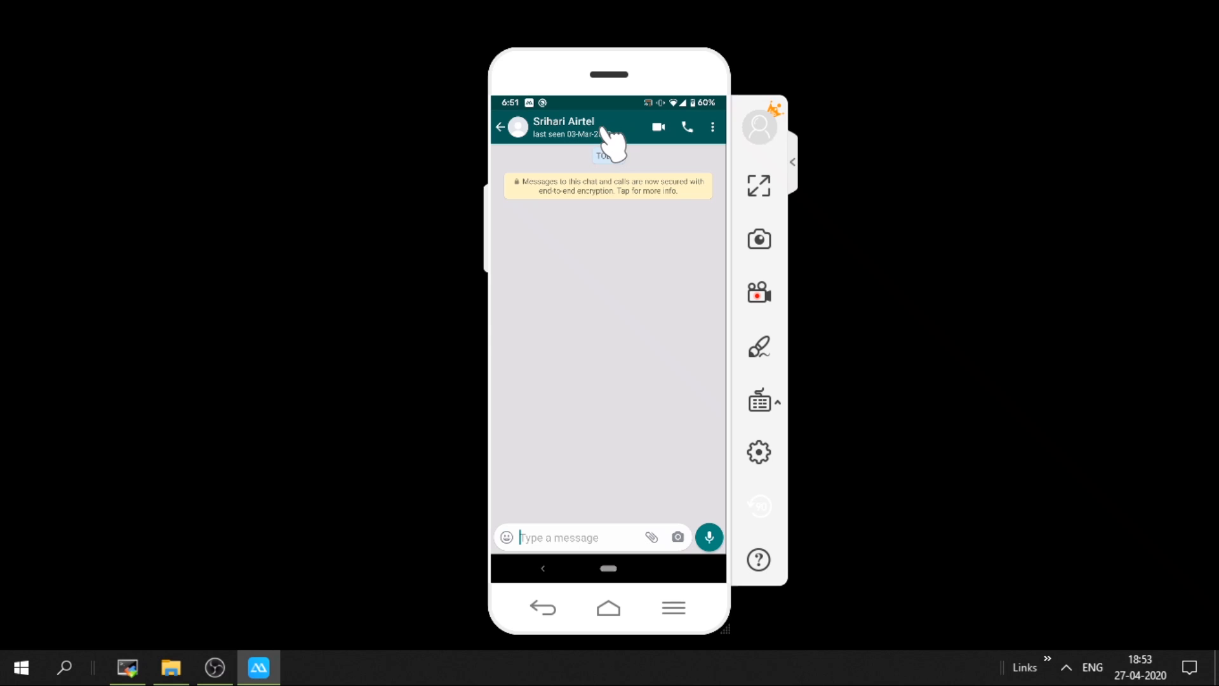
Step: Send 'Hi' to yourself, open the chat in desktop WhatsApp, then start a phone group
{"action": "type", "text": "Hi"}
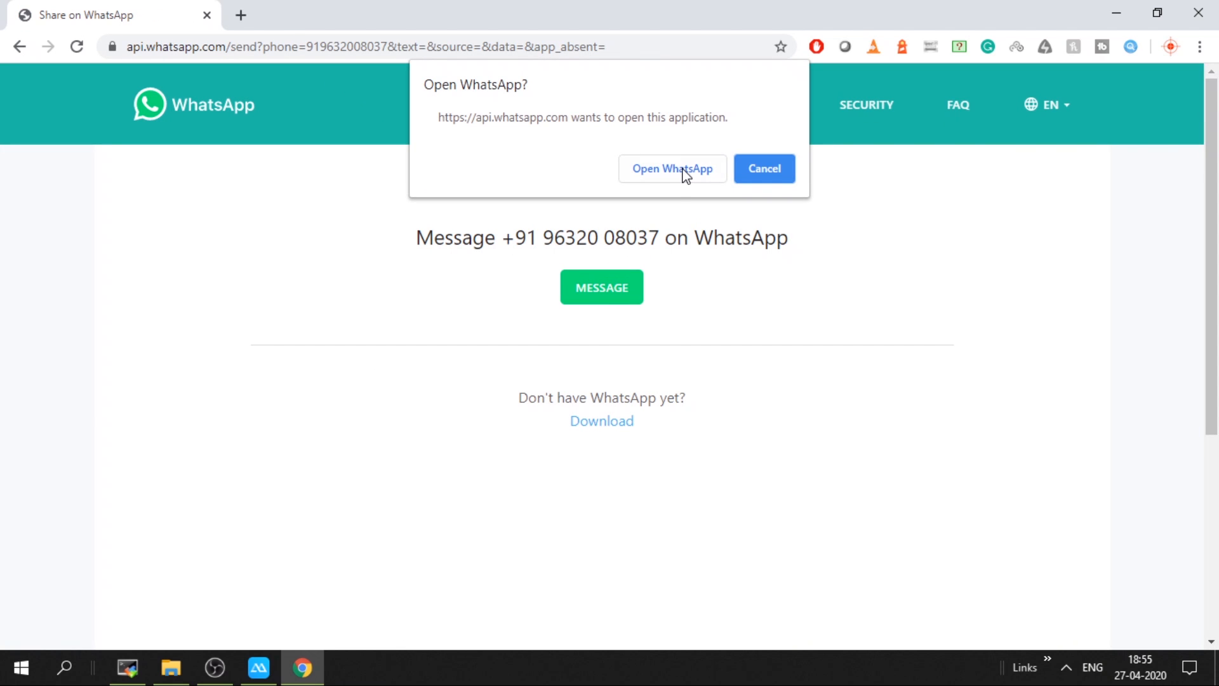
{"action": "left_click", "coordinate": [672, 169]}
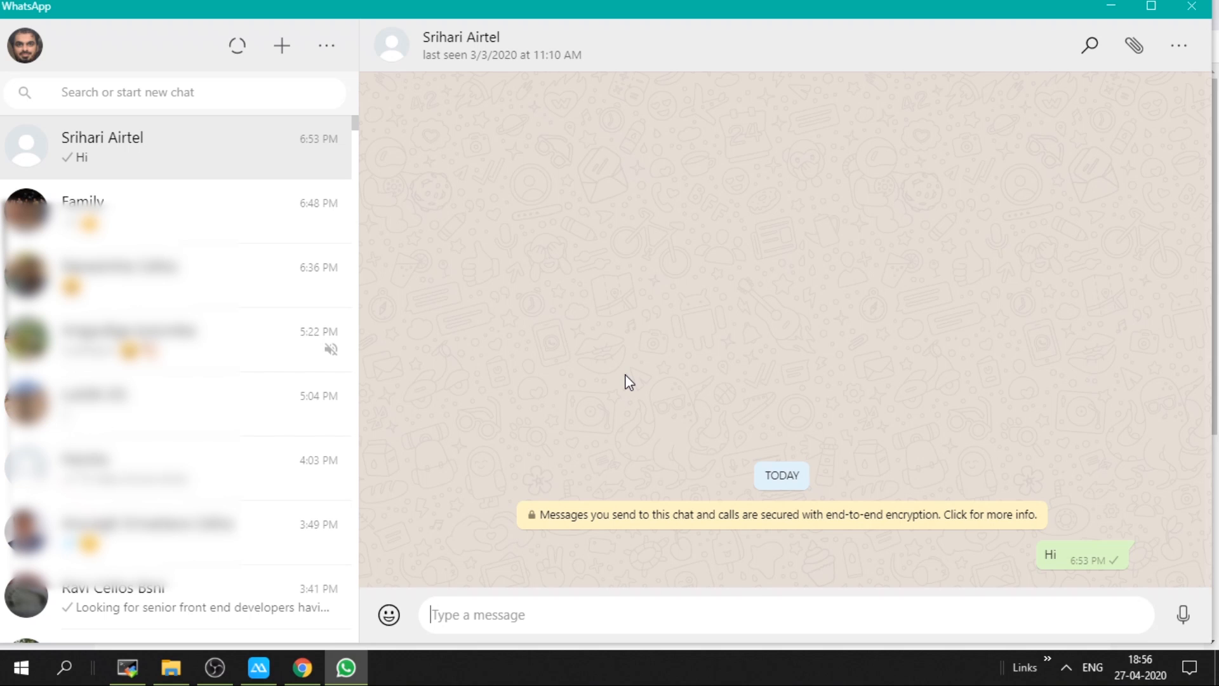
{"action": "mouse_move", "coordinate": [655, 373]}
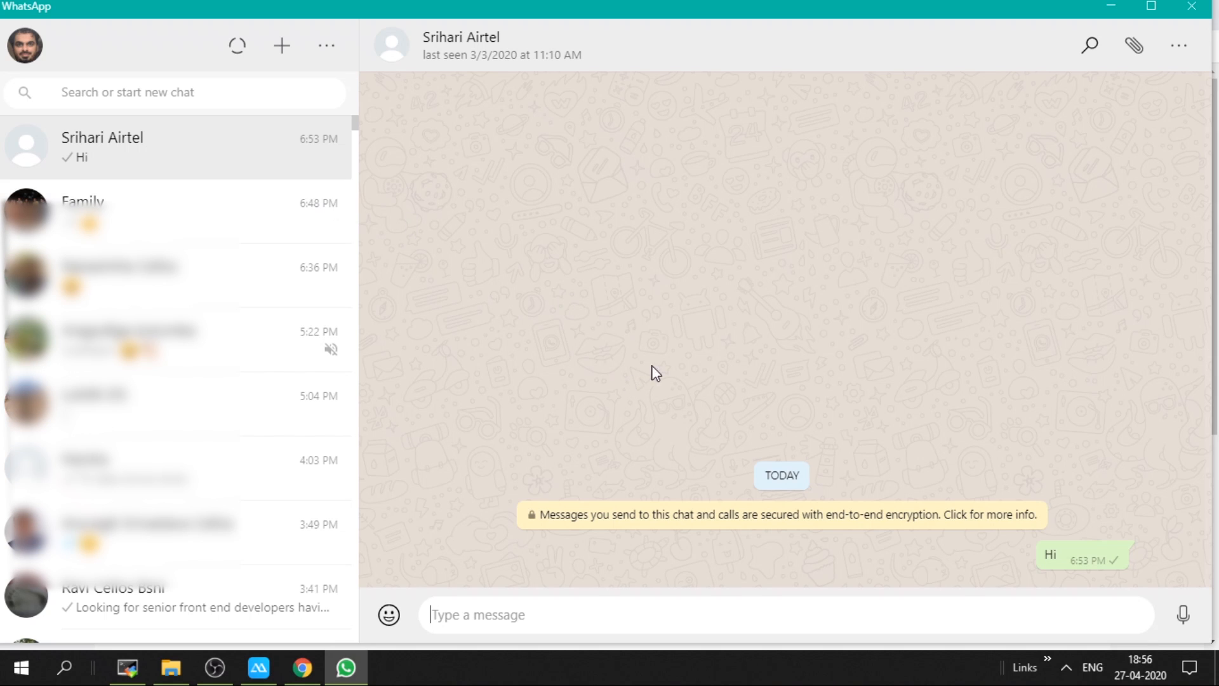
{"action": "mouse_move", "coordinate": [650, 574]}
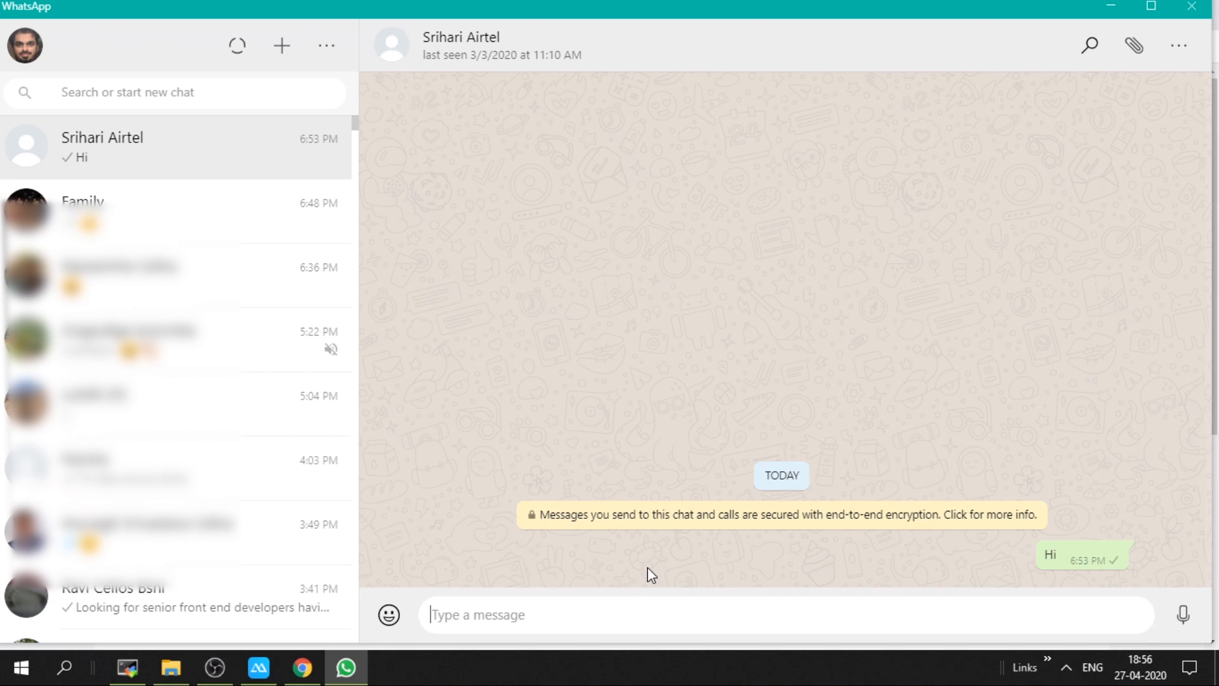
{"action": "left_click", "coordinate": [259, 667]}
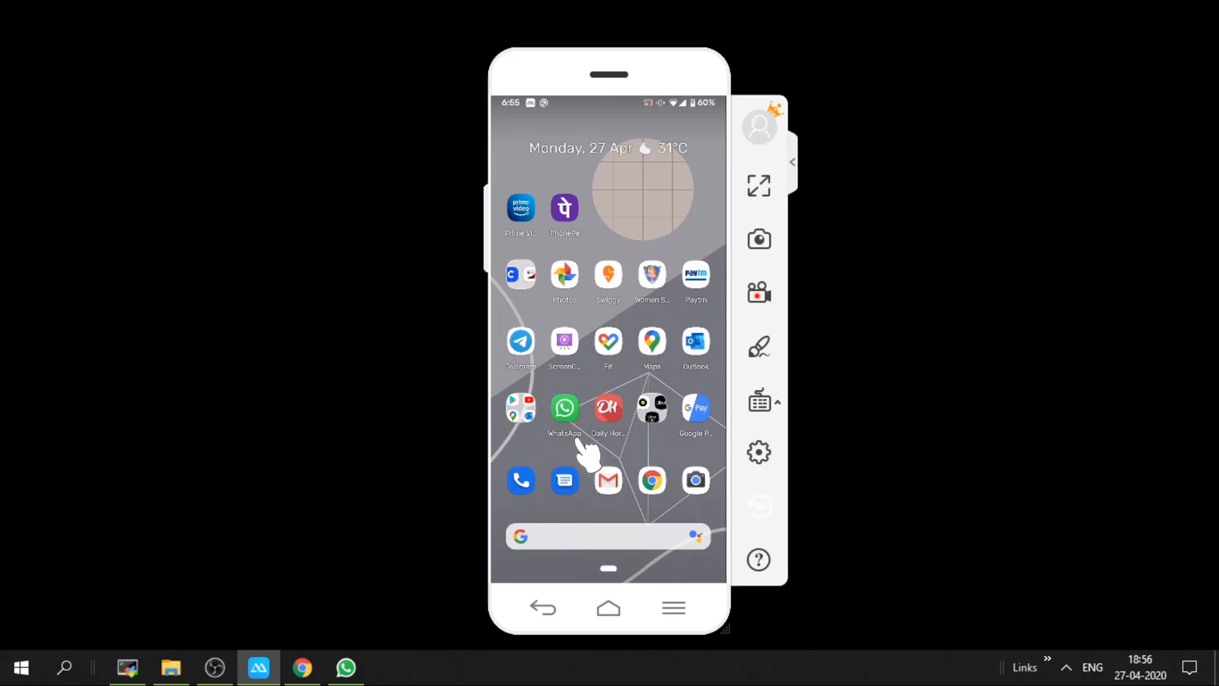
{"action": "left_click", "coordinate": [564, 407]}
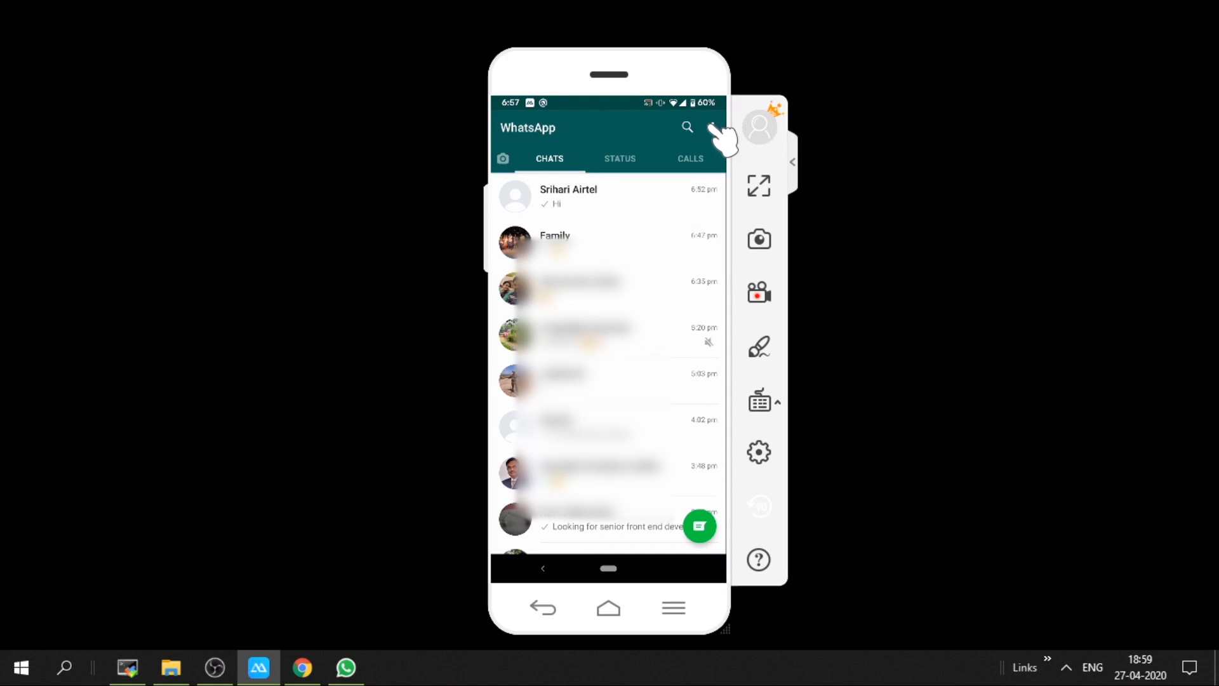
{"action": "left_click", "coordinate": [687, 128]}
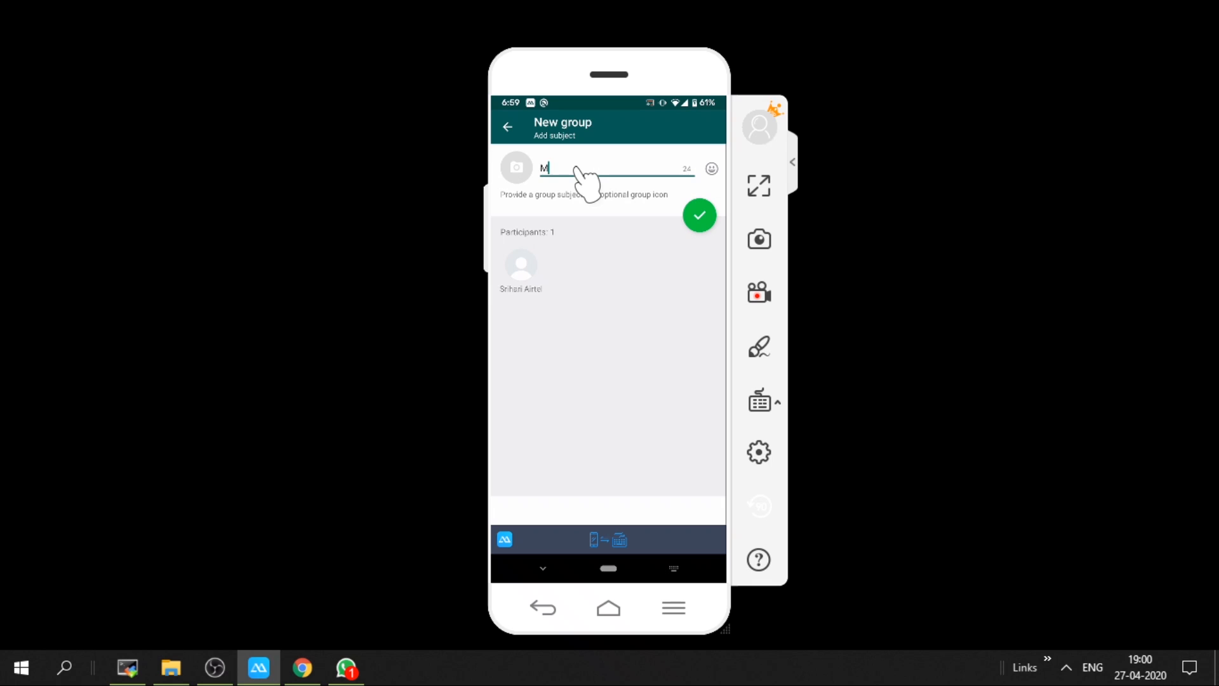
Step: Create the 'Me Myself' group, remove the other participant in Group info, and return to chat
{"action": "left_click", "coordinate": [699, 215]}
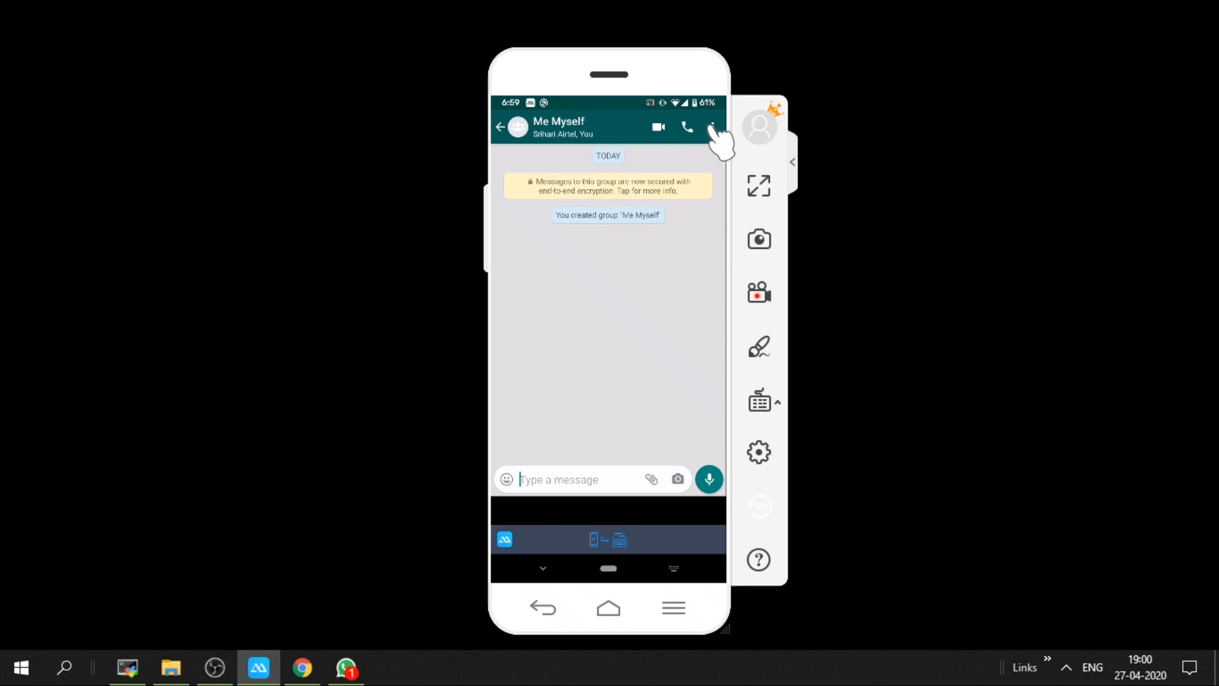
{"action": "left_click", "coordinate": [712, 127]}
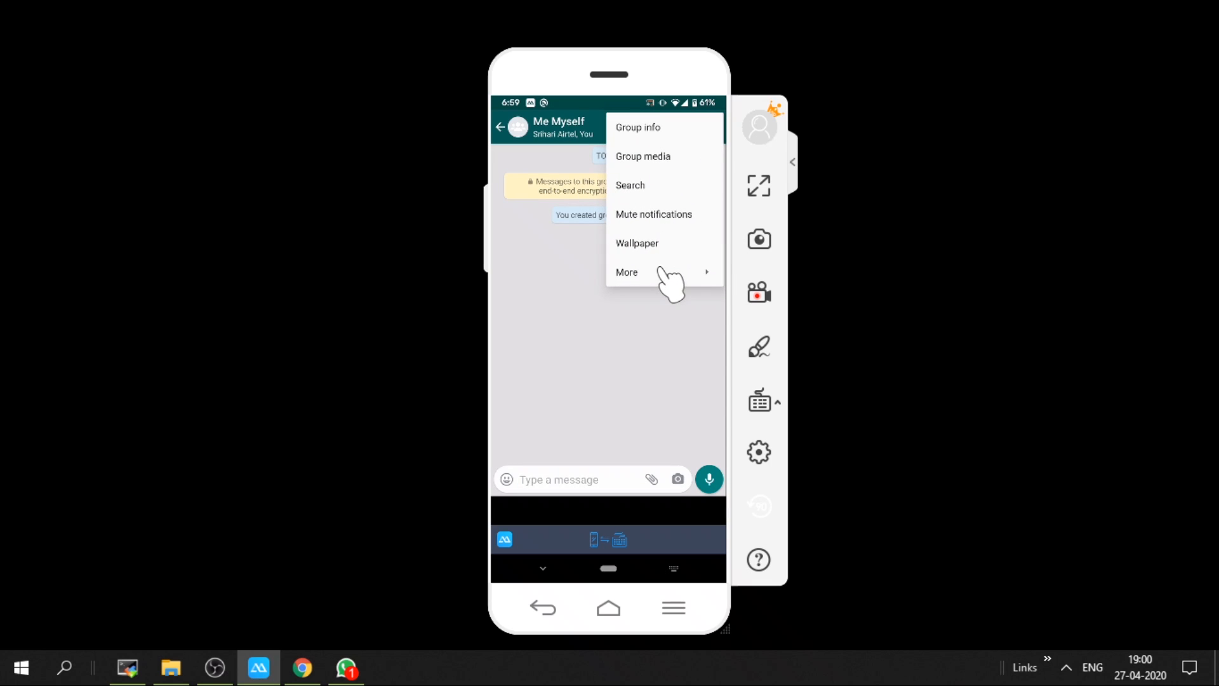
{"action": "left_click", "coordinate": [637, 127]}
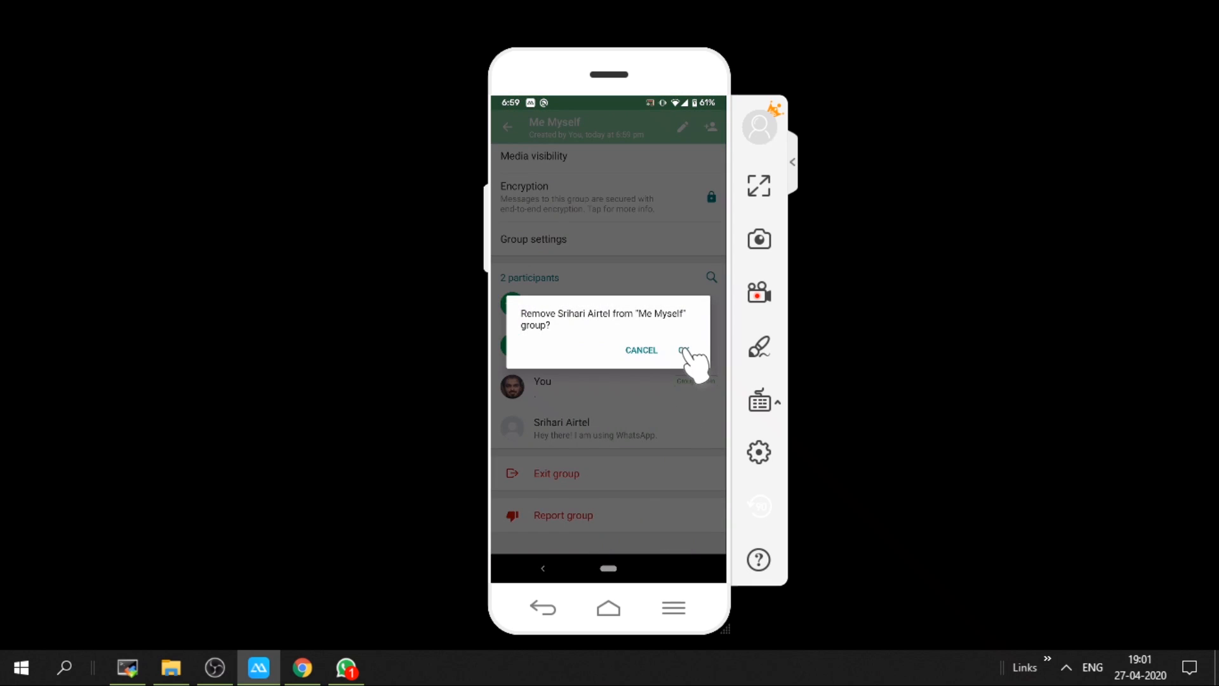
{"action": "left_click", "coordinate": [686, 350]}
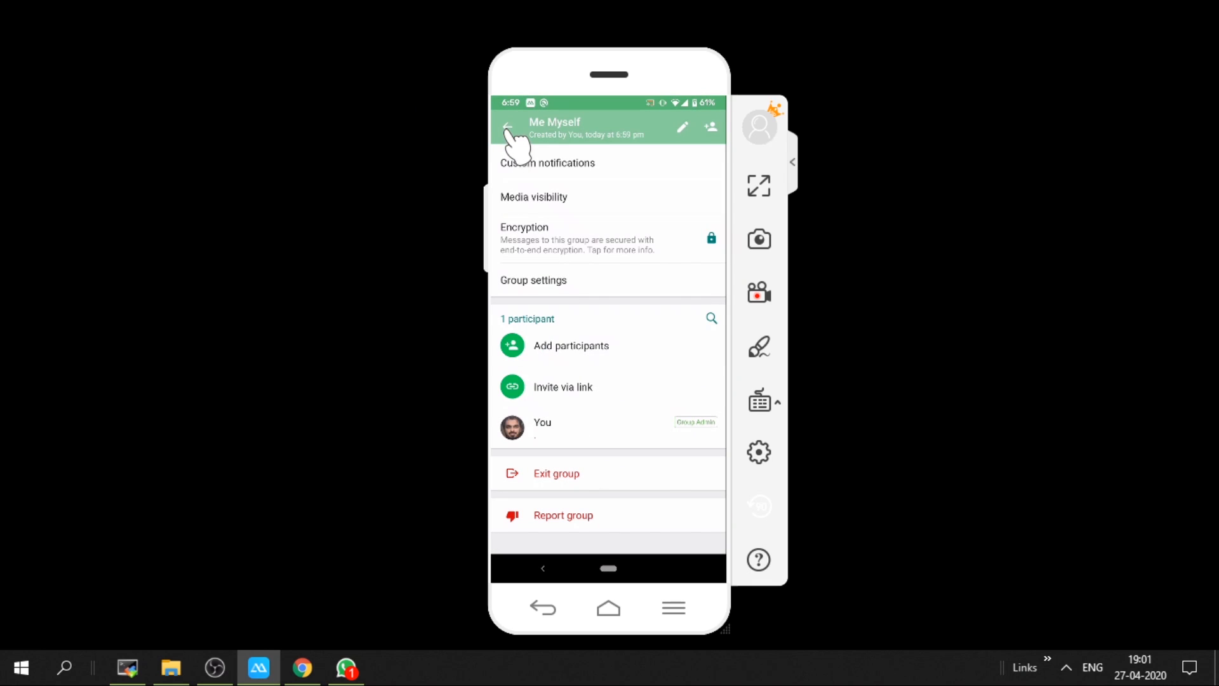
{"action": "left_click", "coordinate": [506, 127]}
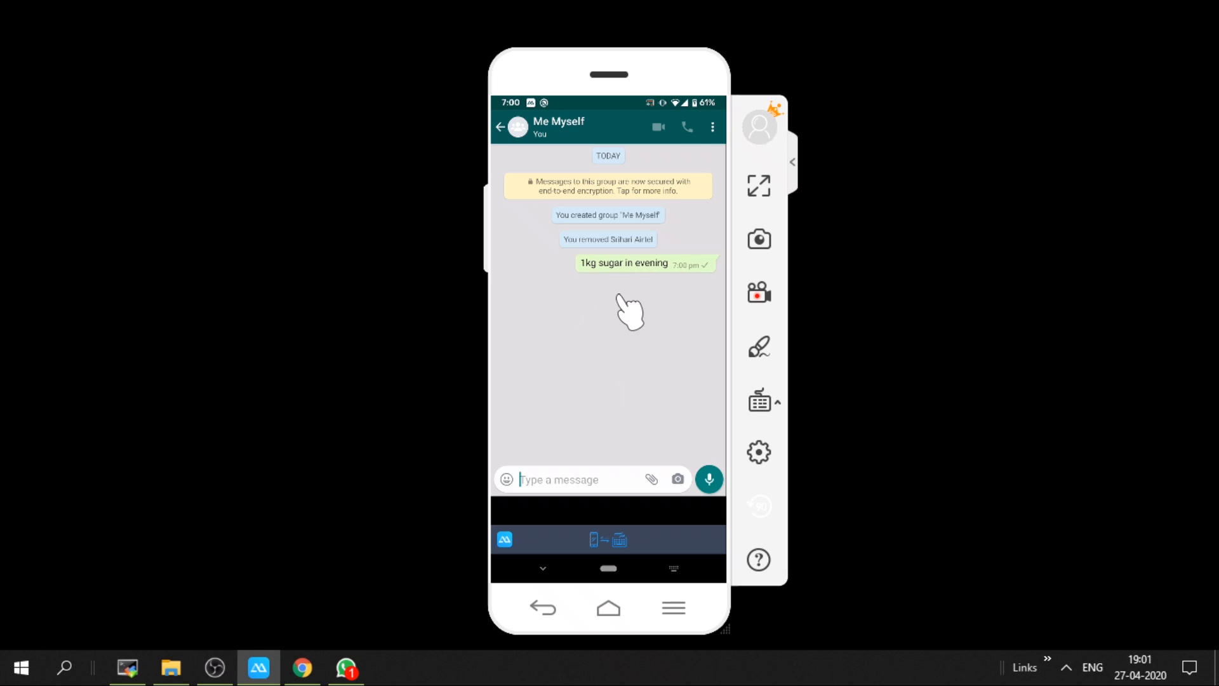